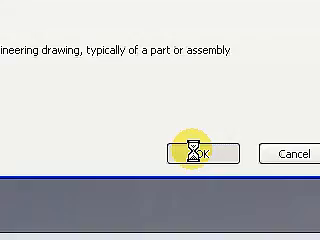
Step: Create a new part and place a width dimension below the sketched rectangle's bottom edge
left_click(196, 152)
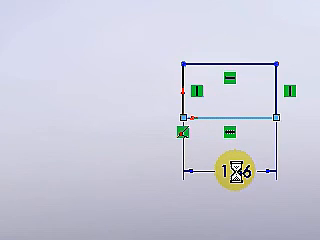
double_click(227, 176)
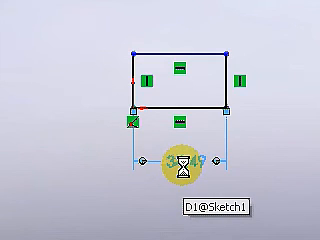
Step: Dimension the rectangle to 100 mm width and 60 mm height
double_click(175, 150)
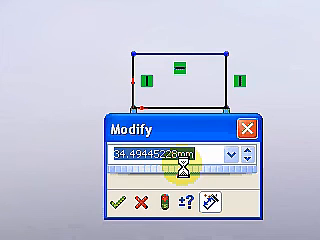
type("100")
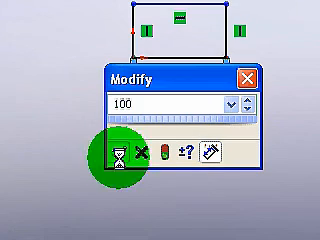
left_click(115, 148)
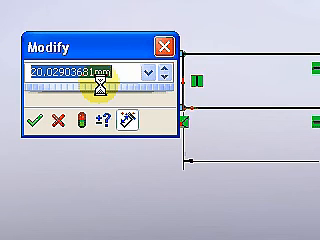
type("60")
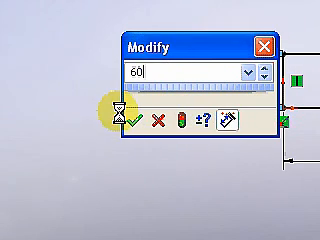
left_click(129, 117)
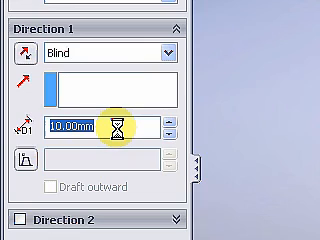
Step: Enter a 50 mm blind extrusion depth for the rectangle
type("50")
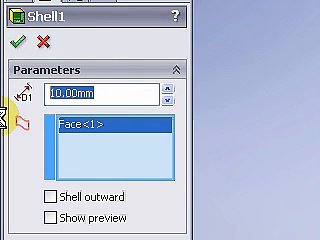
Step: Enter a 5 mm shell thickness with one face removed
type("5")
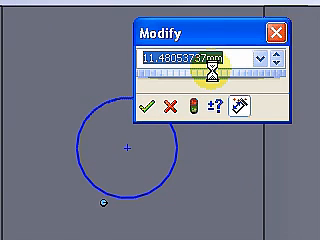
Step: Set the end-face circle's diameter to 10 mm and its position dimension to 25 mm
type("10")
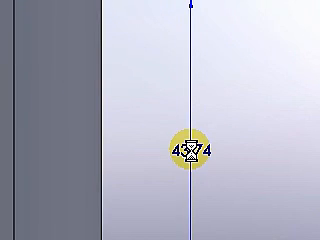
double_click(191, 151)
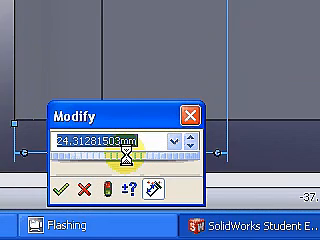
type("25")
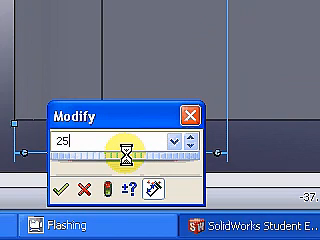